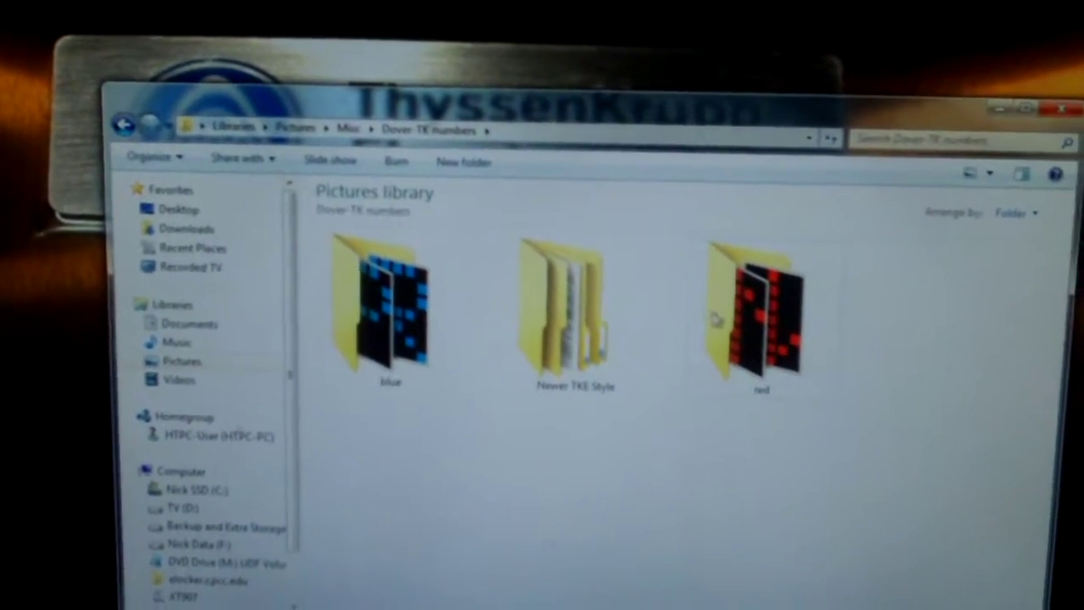
- Open the red folder inside Dover-TK numbers to view its dot-matrix images
double_click(759, 318)
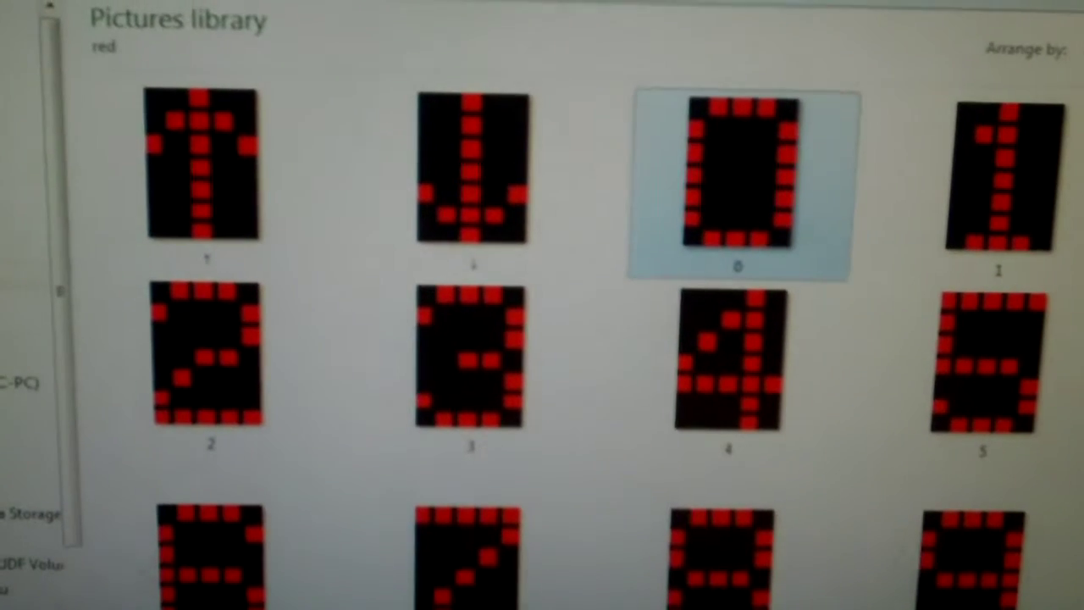
- Scroll through the red images, then open the blue folder of digit images
scroll(down, 3)
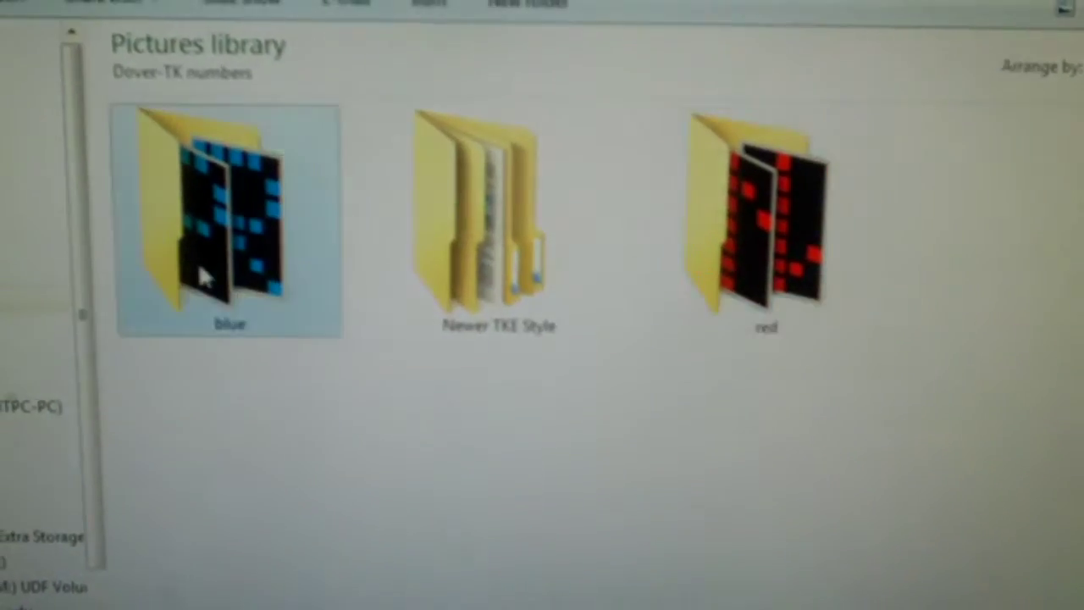
double_click(216, 216)
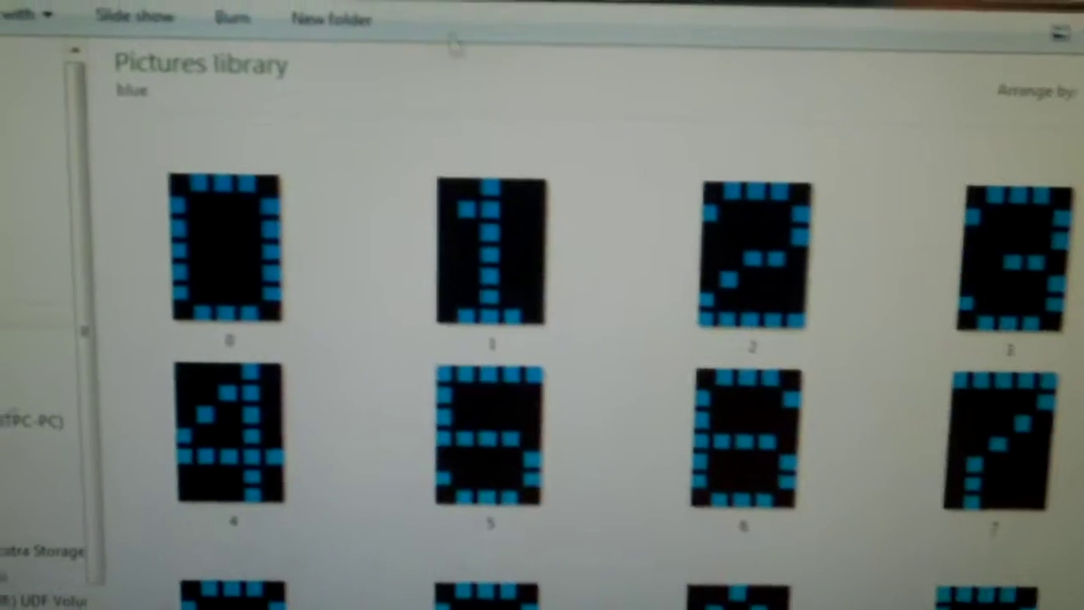